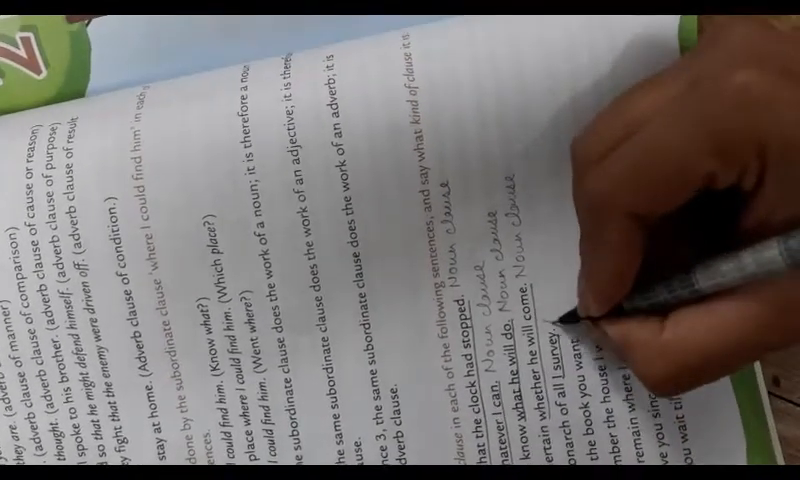
text(Adj.)
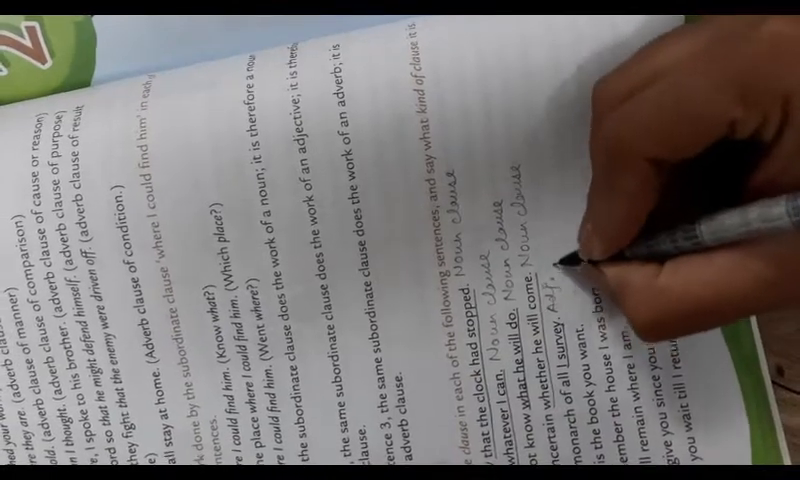